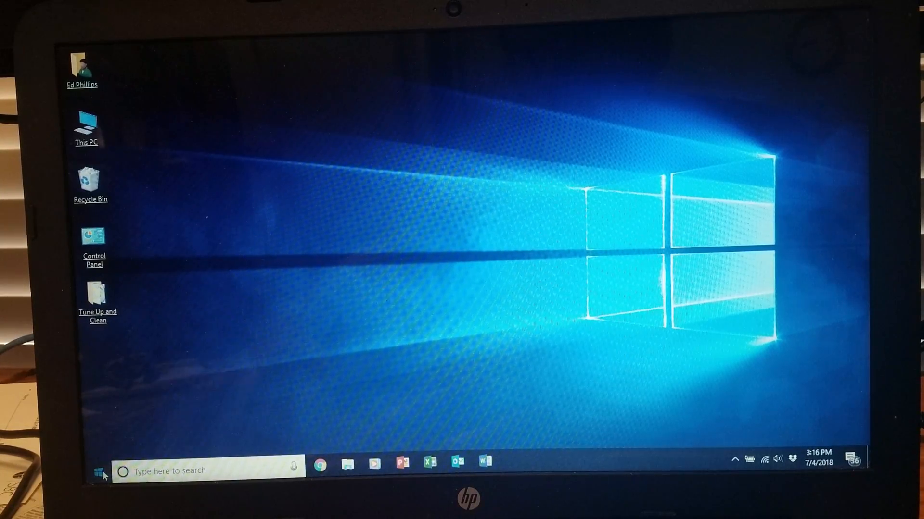
Shift+Restart from the Start menu power options to reach the advanced startup screen.
{"action": "left_click", "coordinate": [97, 472]}
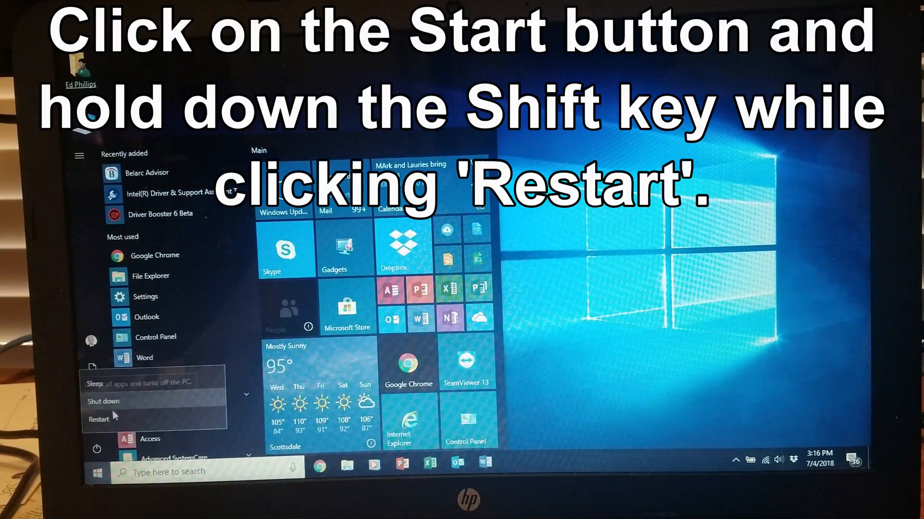
{"action": "mouse_move", "coordinate": [113, 421]}
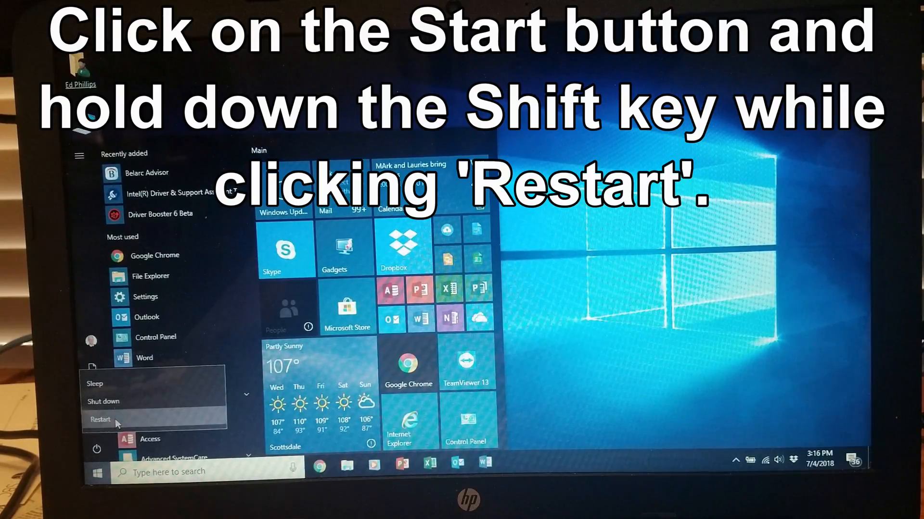
{"action": "left_click", "coordinate": [99, 420]}
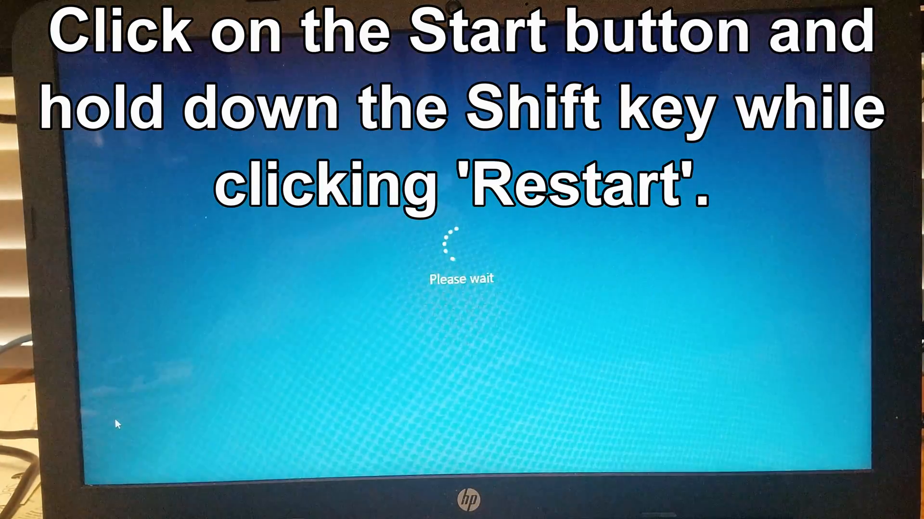